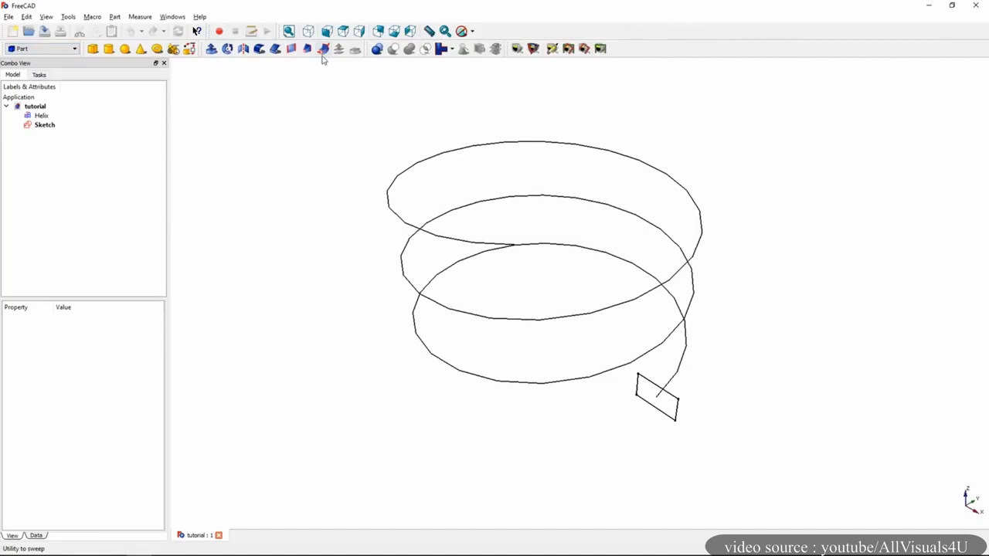
- Sweep the rectangular sketch profile along the helix path as a solid to form the spiral band
{"action": "left_click", "coordinate": [323, 48]}
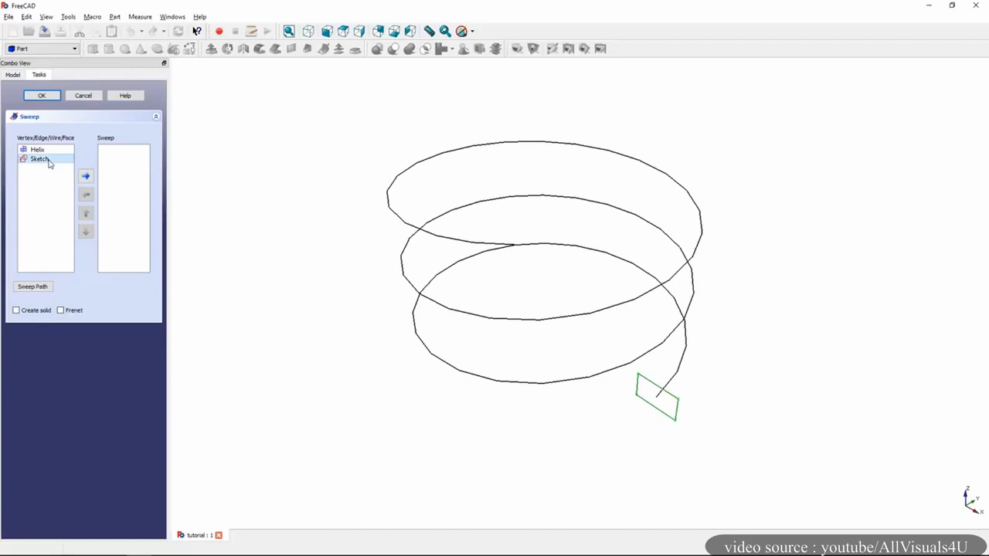
{"action": "left_click", "coordinate": [86, 176]}
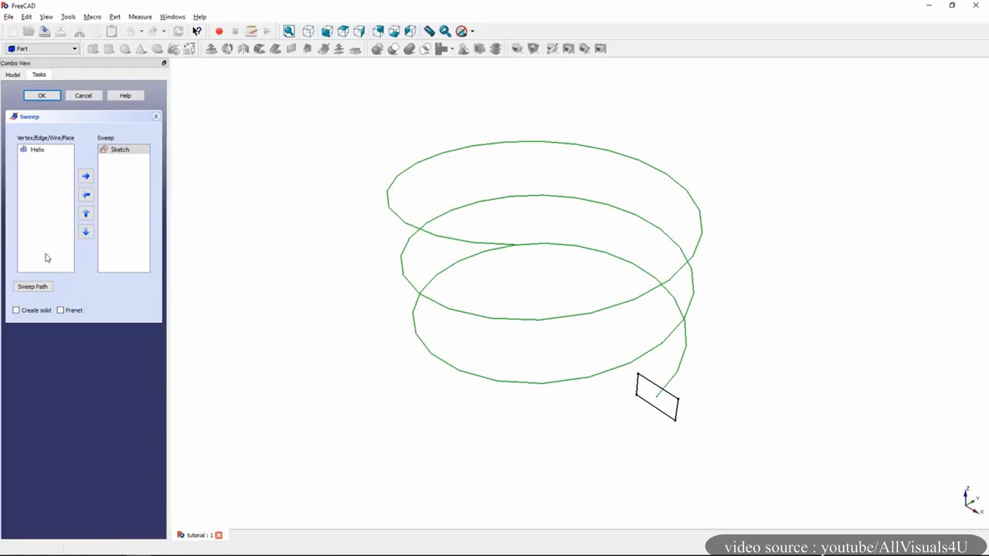
{"action": "left_click", "coordinate": [41, 96]}
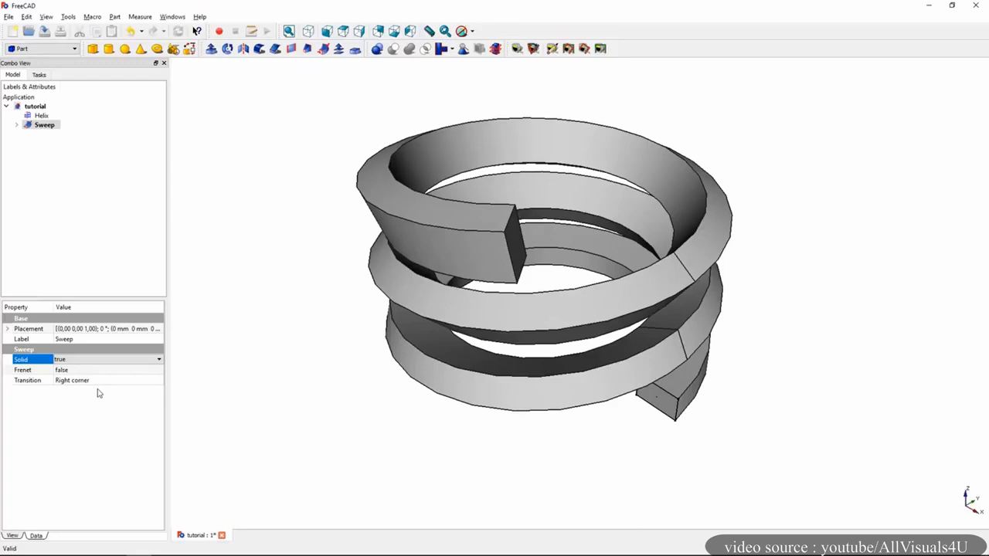
{"action": "left_click", "coordinate": [109, 369]}
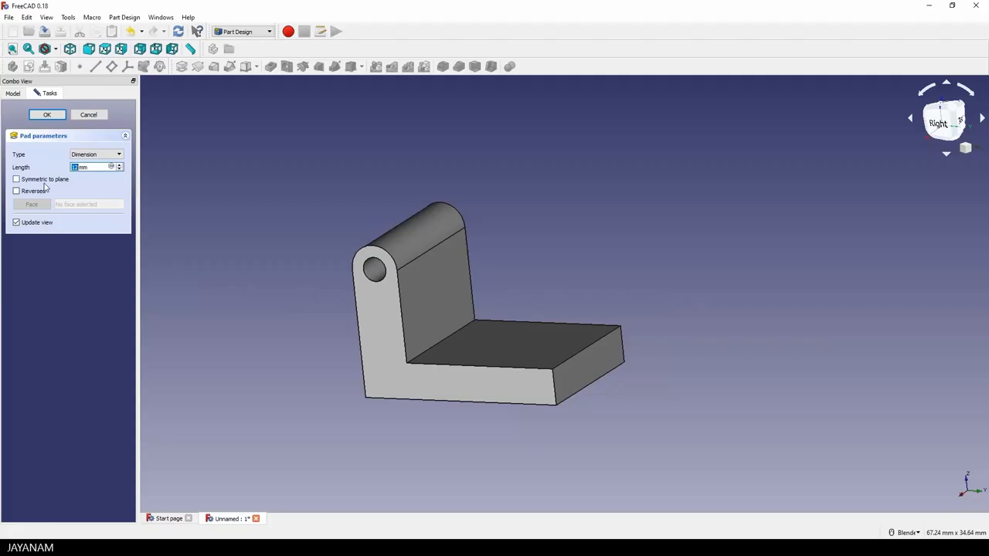
- Attach a datum plane to the bracket's end face and start a rectangle sketch on it
{"action": "left_click", "coordinate": [15, 179]}
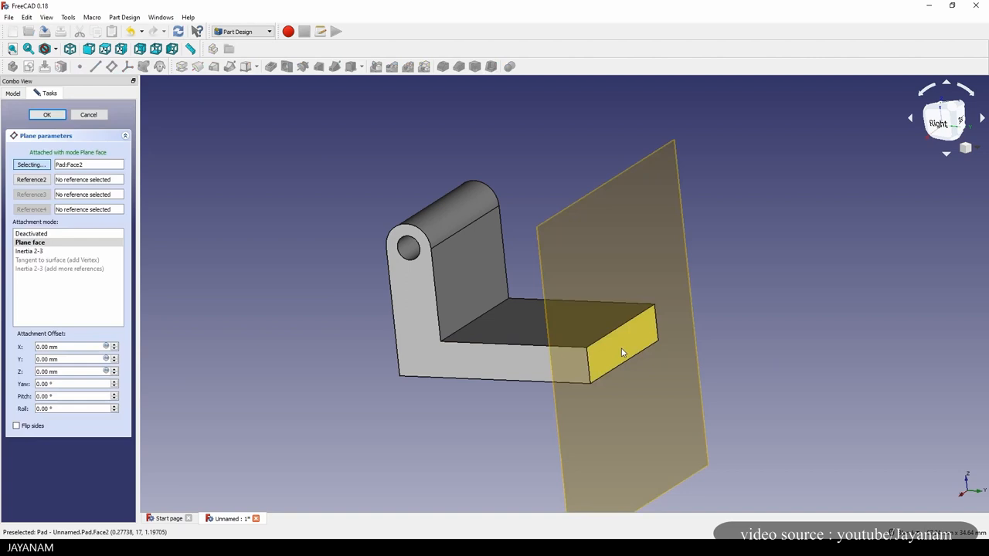
{"action": "left_click", "coordinate": [46, 115]}
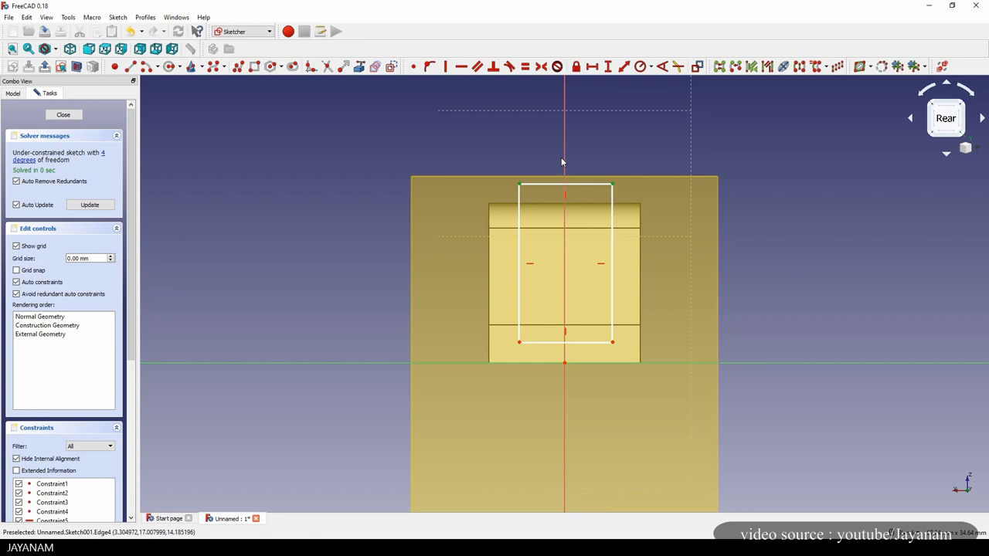
{"action": "left_click", "coordinate": [62, 114]}
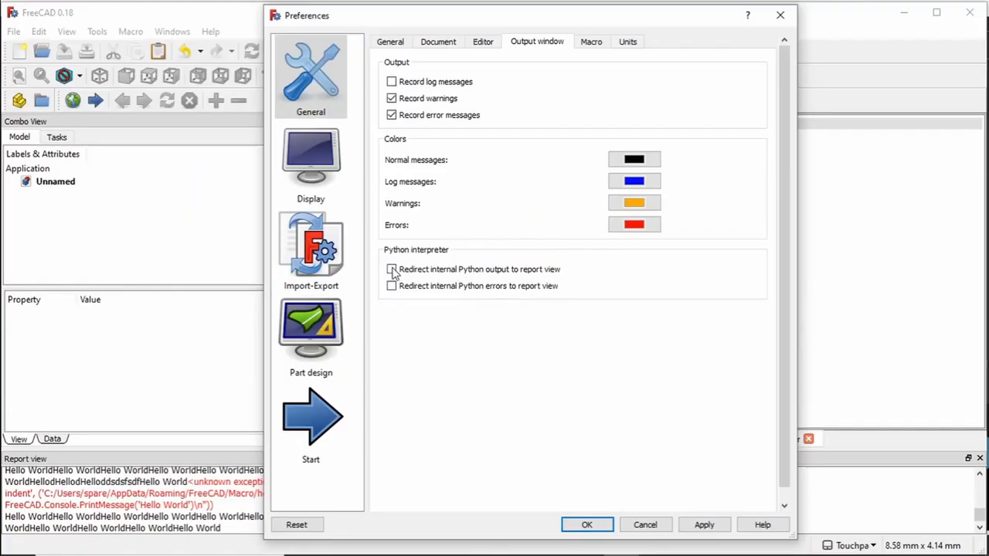
- Register helloworld.FCMacro as a command and add it to a new DazzaTools toolbar via Tools > Customize
{"action": "left_click", "coordinate": [587, 526]}
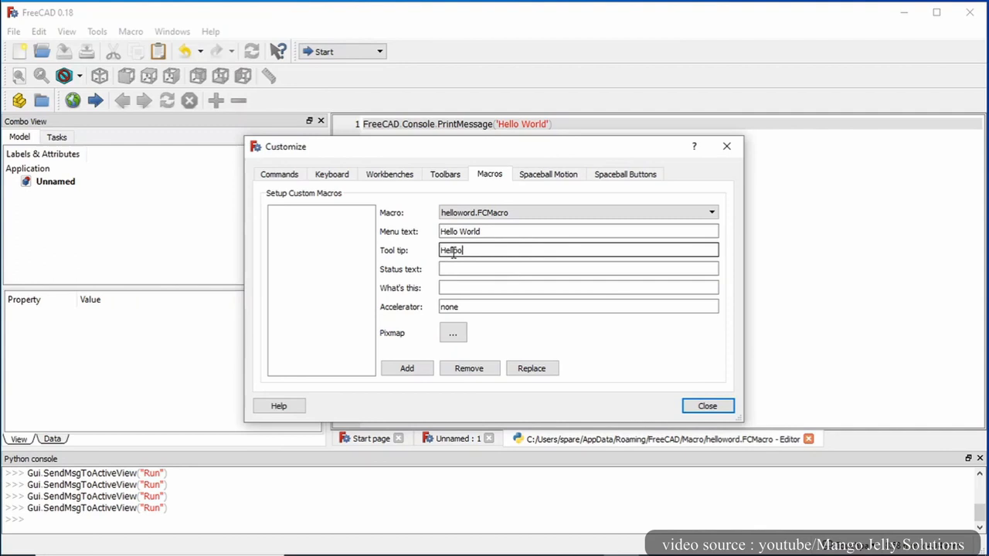
{"action": "left_click", "coordinate": [445, 173]}
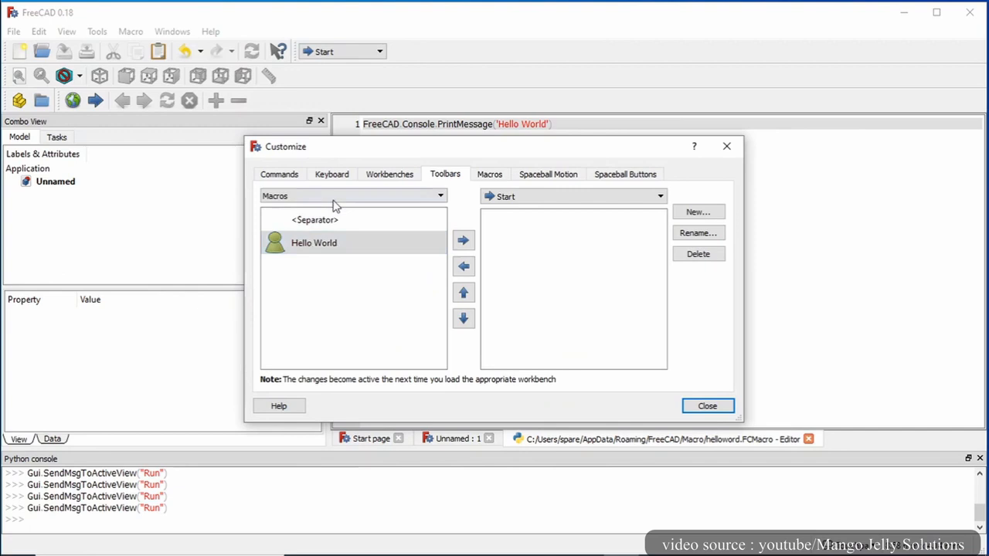
{"action": "left_click", "coordinate": [463, 241]}
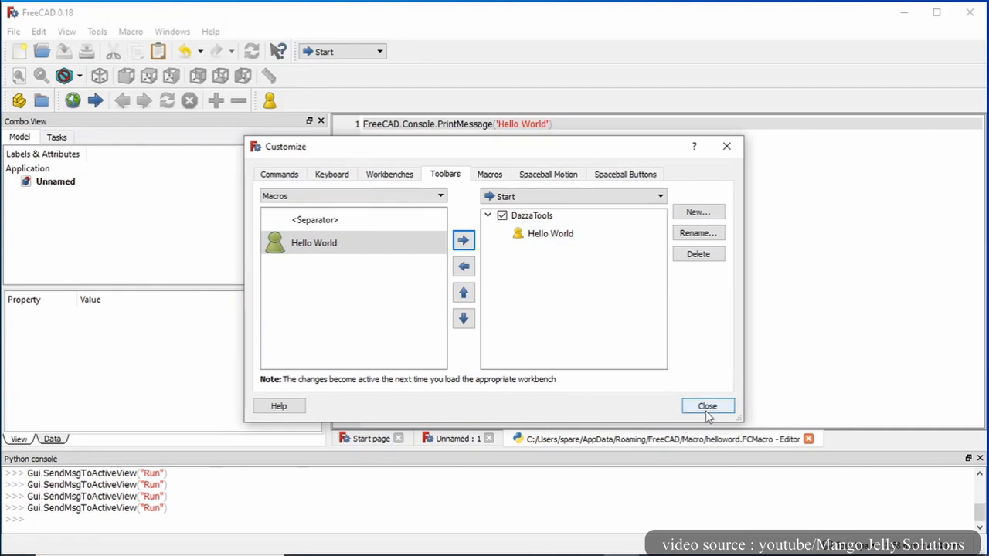
{"action": "left_click", "coordinate": [352, 195]}
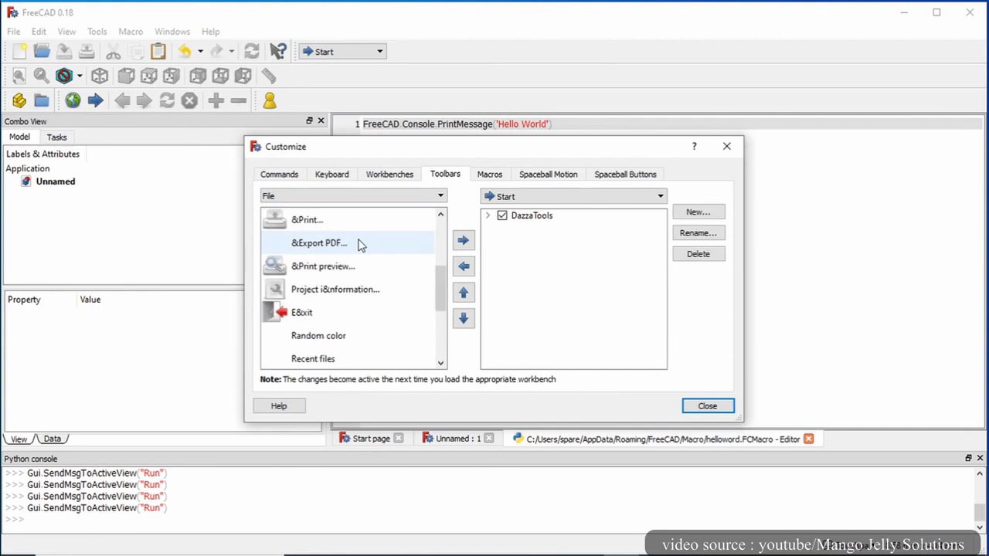
{"action": "left_click", "coordinate": [706, 405]}
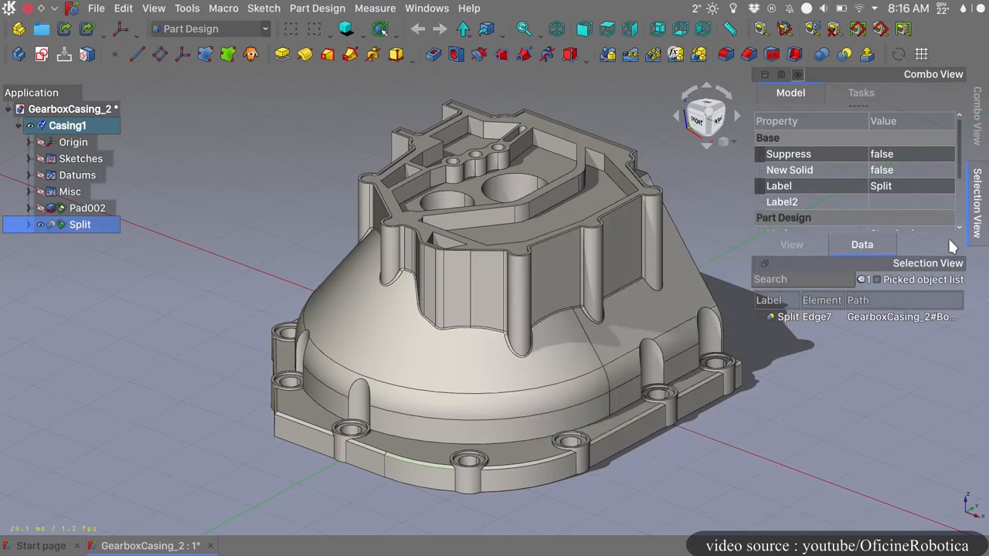
{"action": "right_click", "coordinate": [68, 126]}
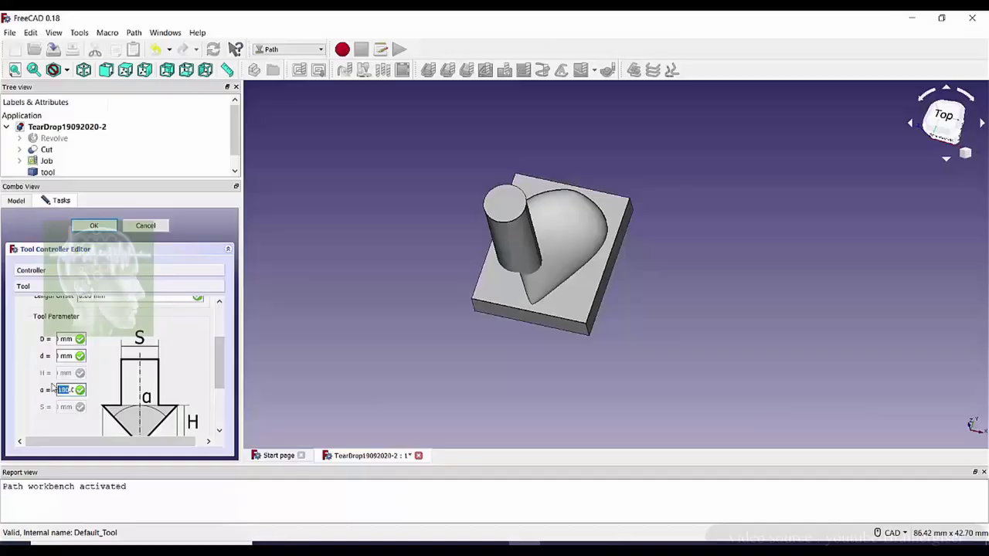
{"action": "left_click", "coordinate": [92, 225]}
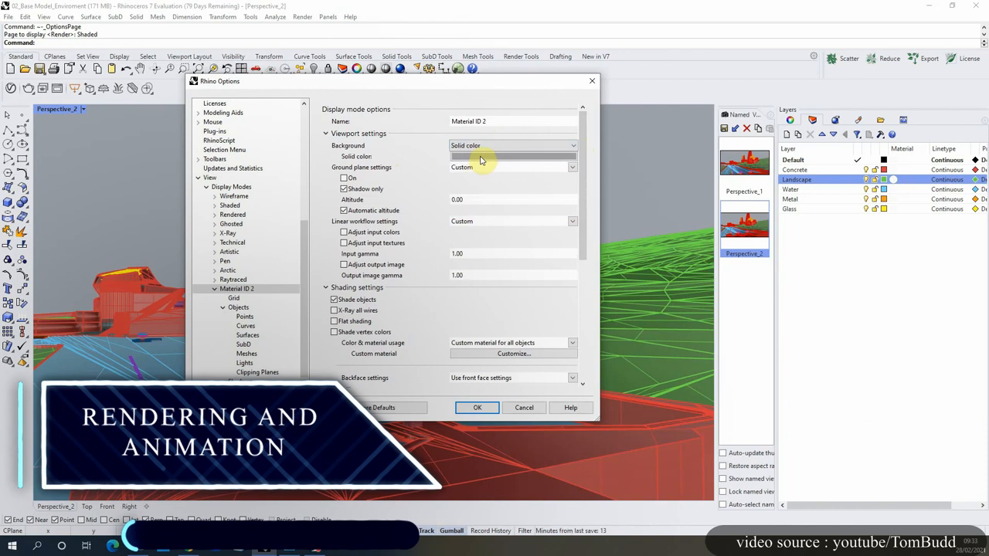
{"action": "scroll", "scroll_direction": "down", "scroll_amount": 3}
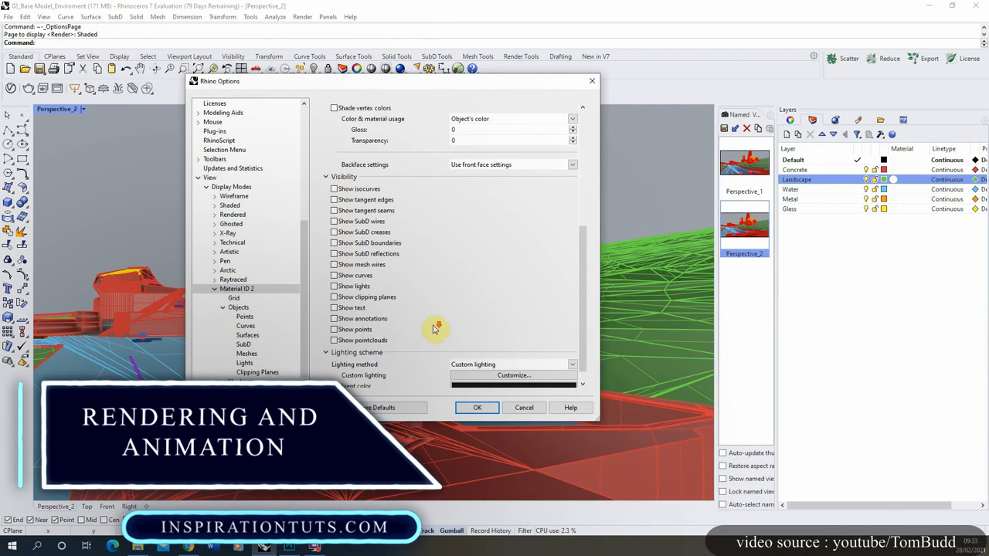
{"action": "left_click", "coordinate": [290, 547]}
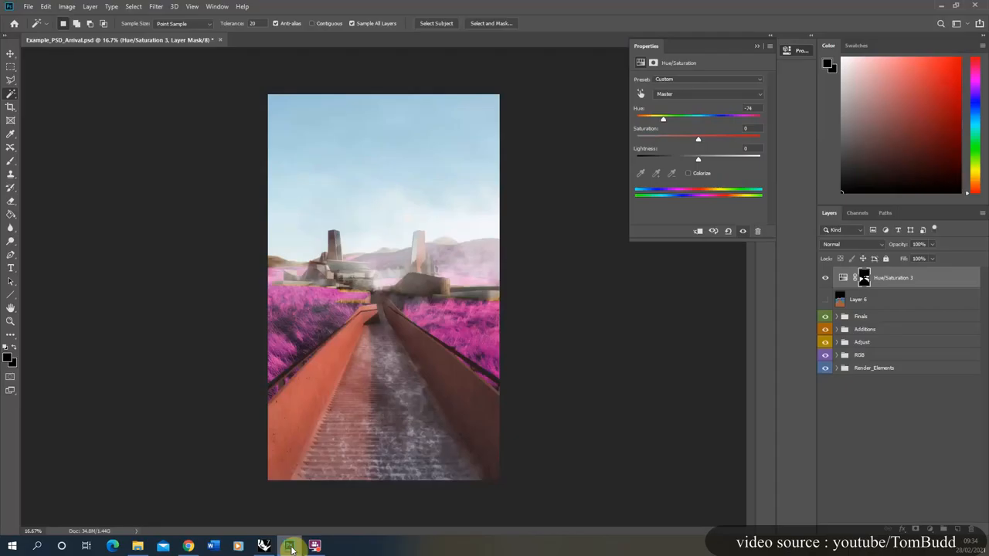
{"action": "left_click", "coordinate": [290, 547]}
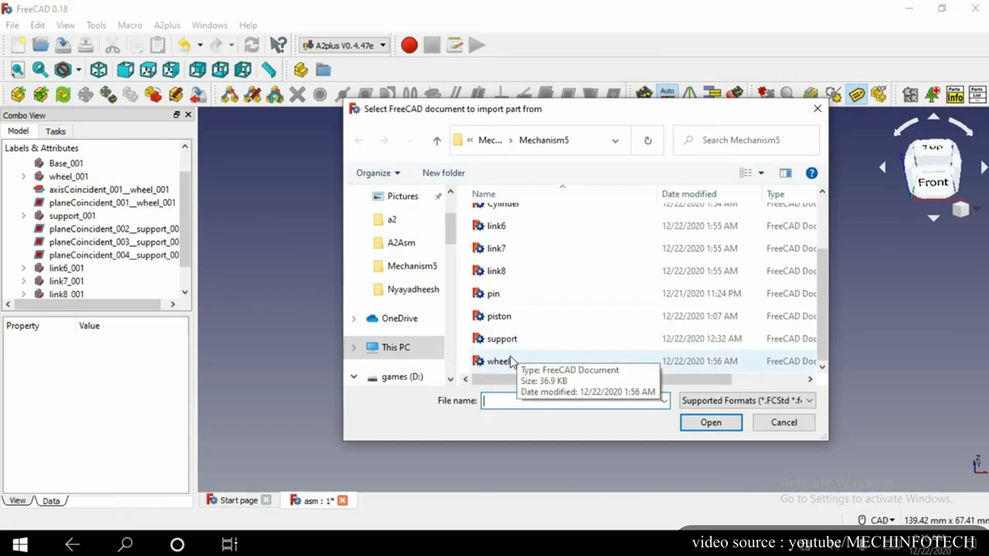
- Import the wheel FreeCAD document into the mechanism assembly
{"action": "double_click", "coordinate": [498, 362]}
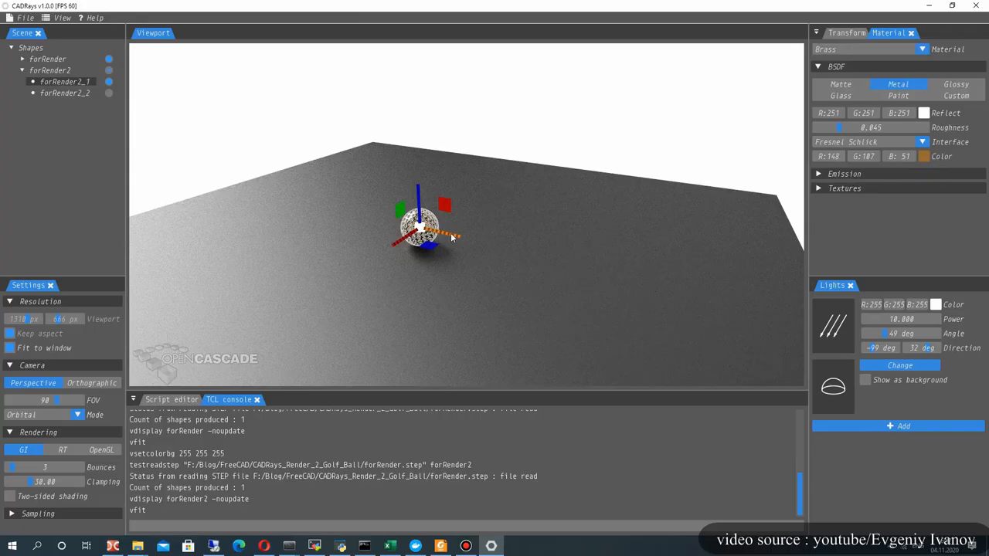
{"action": "left_click", "coordinate": [65, 92]}
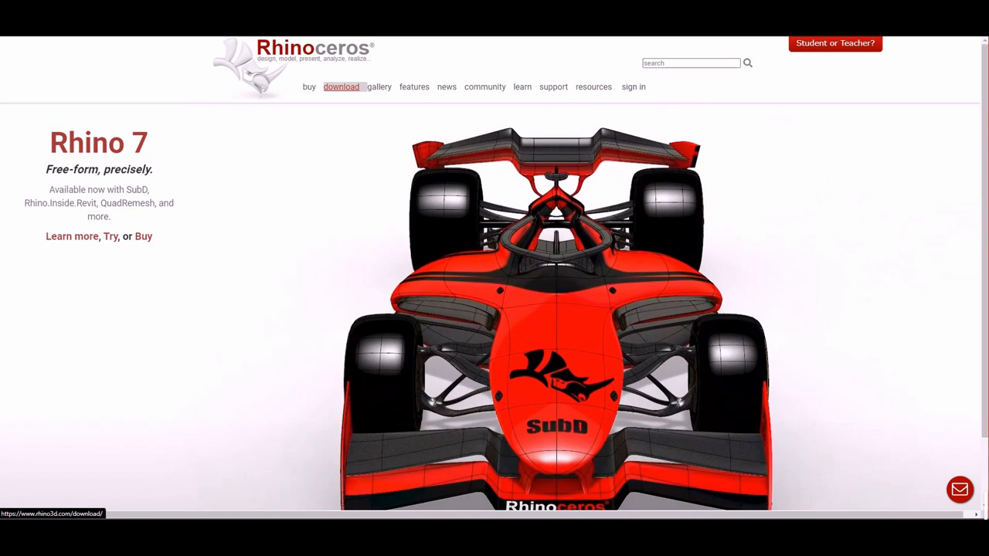
- Go to the Rhino downloads page listing the Windows and Mac installers
{"action": "left_click", "coordinate": [339, 87]}
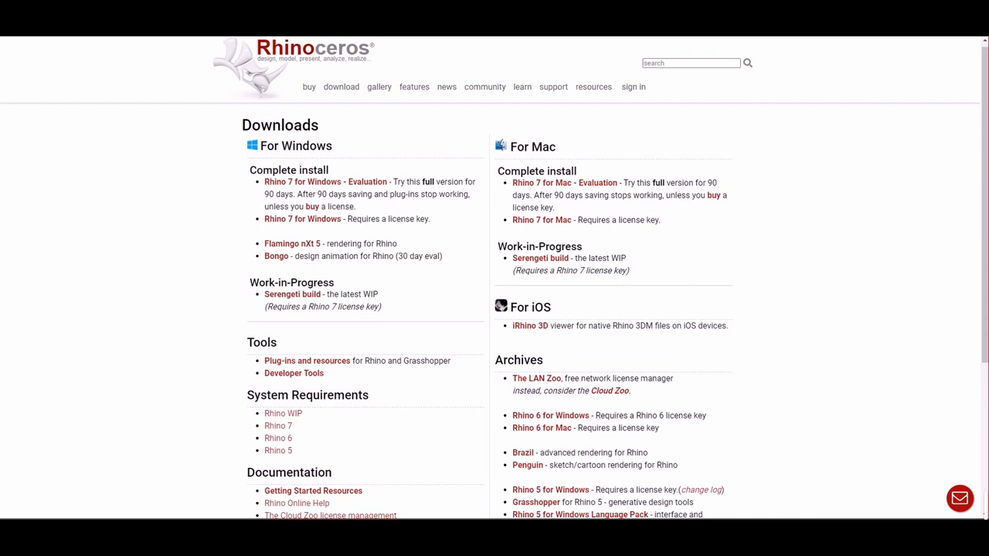
{"action": "scroll", "scroll_direction": "down", "scroll_amount": 3}
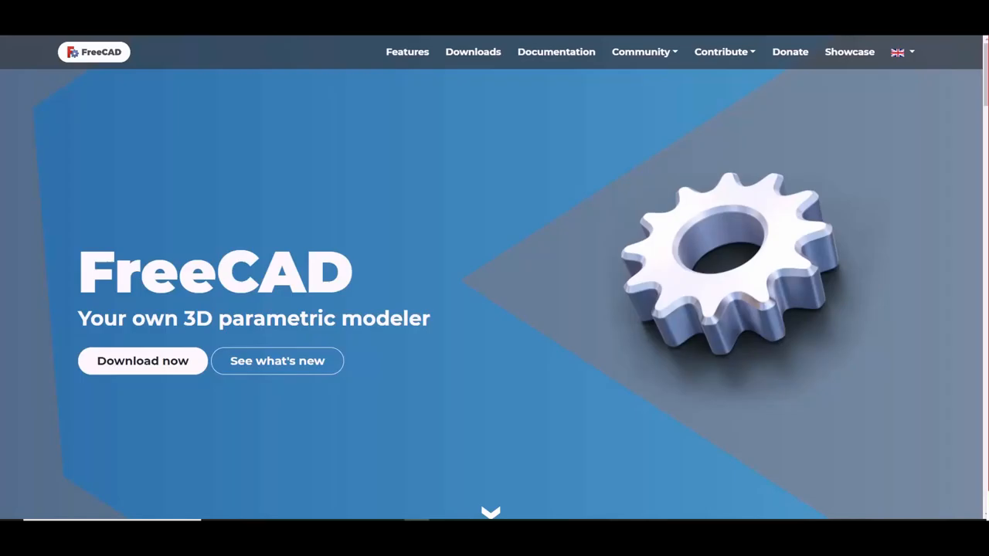
- Browse the freecad.org home page and go to its Downloads page for Windows, Mac and Linux
{"action": "scroll", "scroll_direction": "down", "scroll_amount": 3}
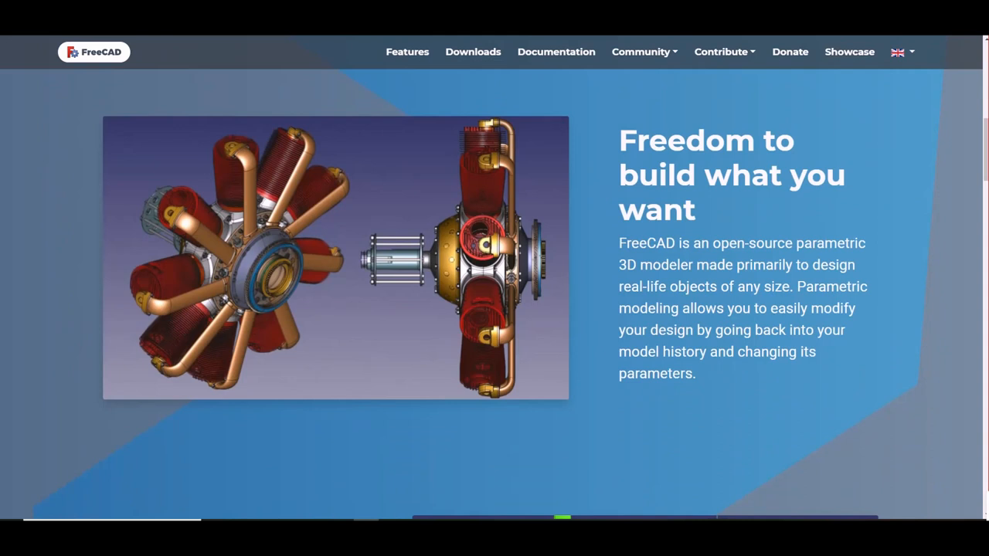
{"action": "scroll", "scroll_direction": "down", "scroll_amount": 3}
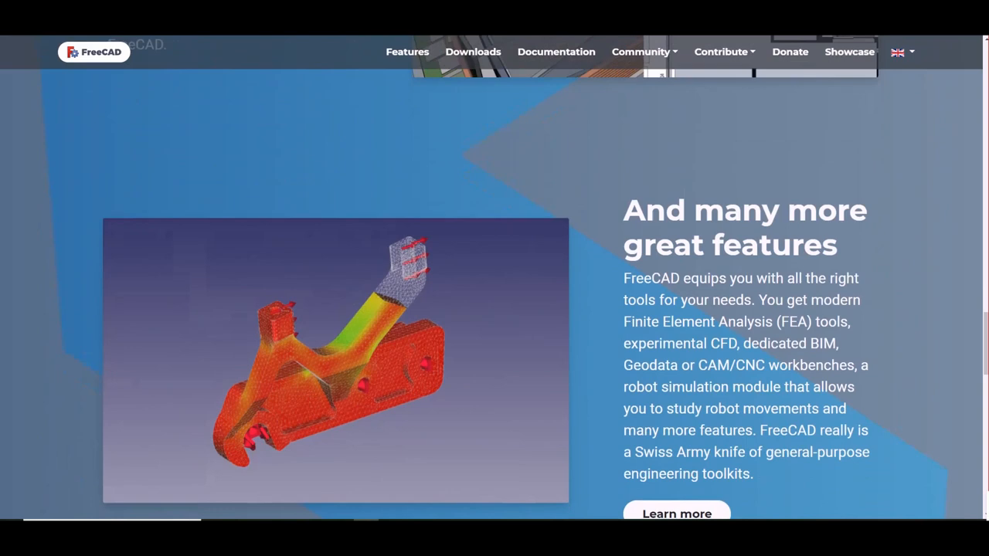
{"action": "scroll", "scroll_direction": "up", "scroll_amount": 3}
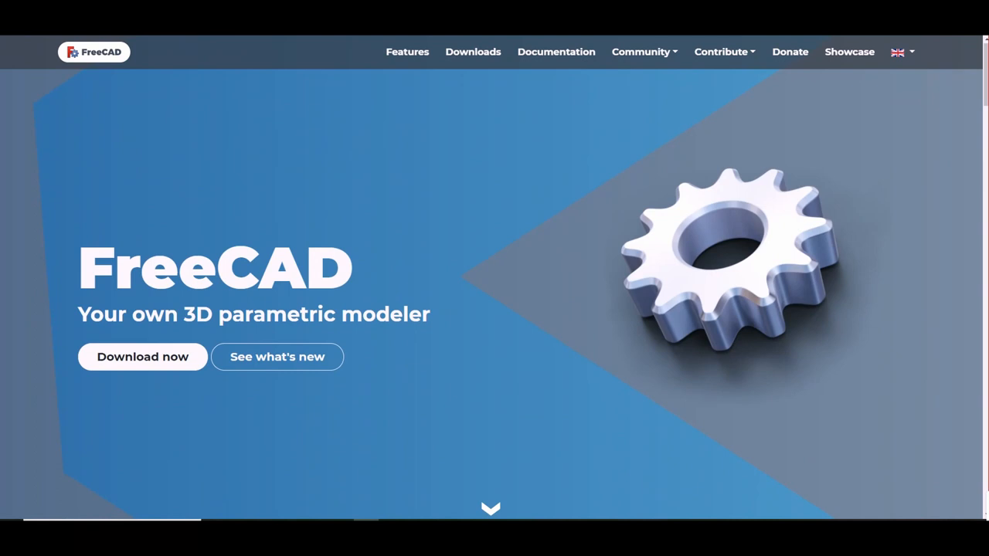
{"action": "left_click", "coordinate": [473, 53]}
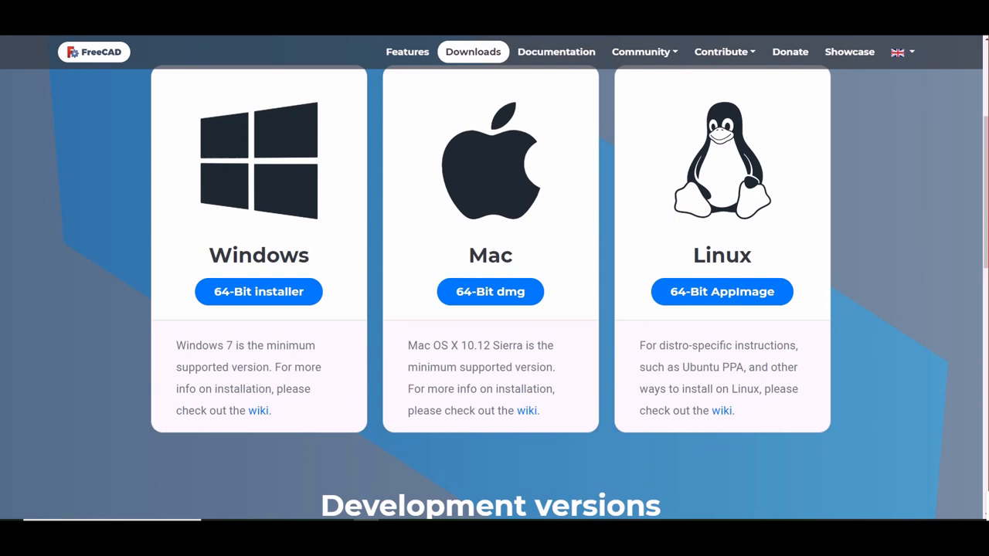